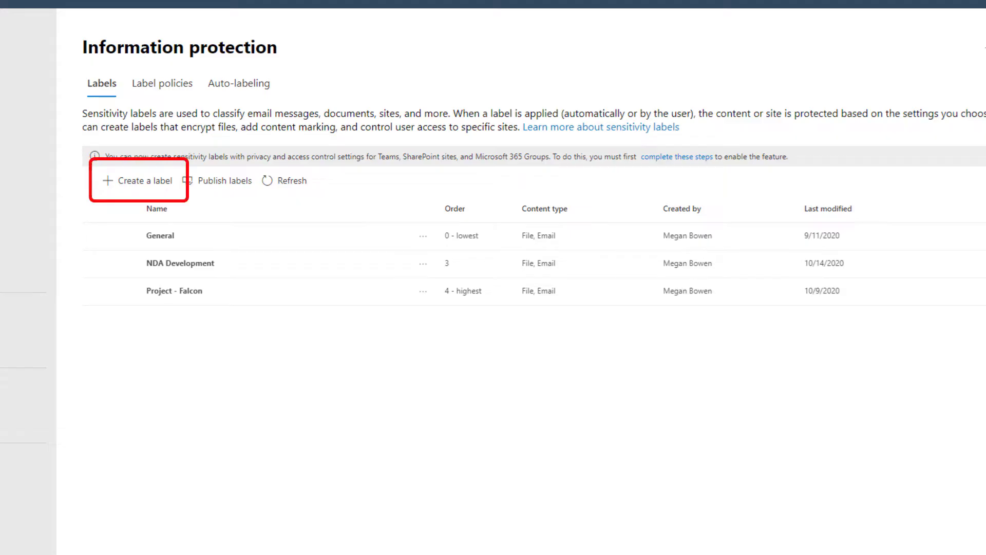
- Start a new sensitivity label whose watermark, header and footer read 'NDA Do not share'
{"action": "left_click", "coordinate": [142, 180]}
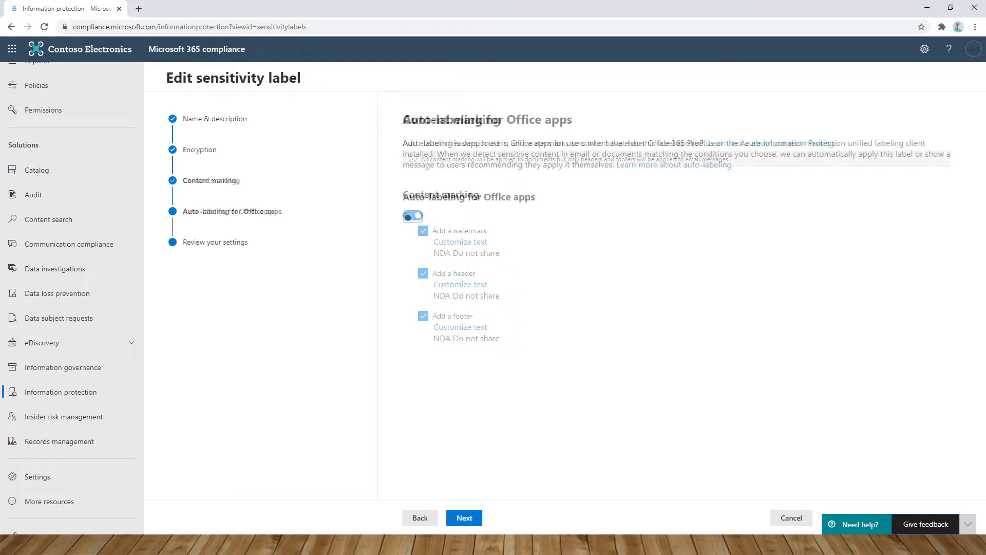
- Finish the label's content marking and leave auto-labeling turned off
{"action": "left_click", "coordinate": [412, 217]}
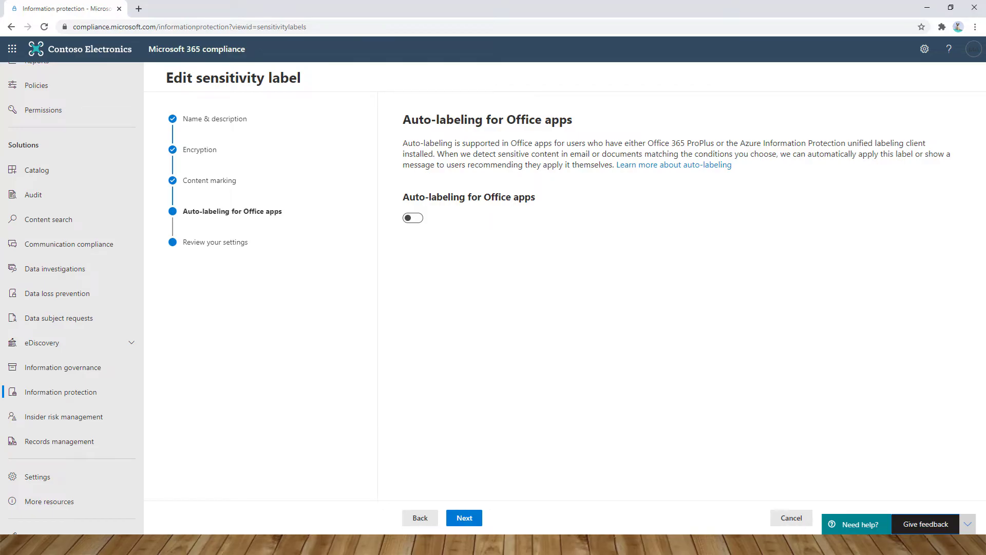
{"action": "left_click", "coordinate": [463, 518]}
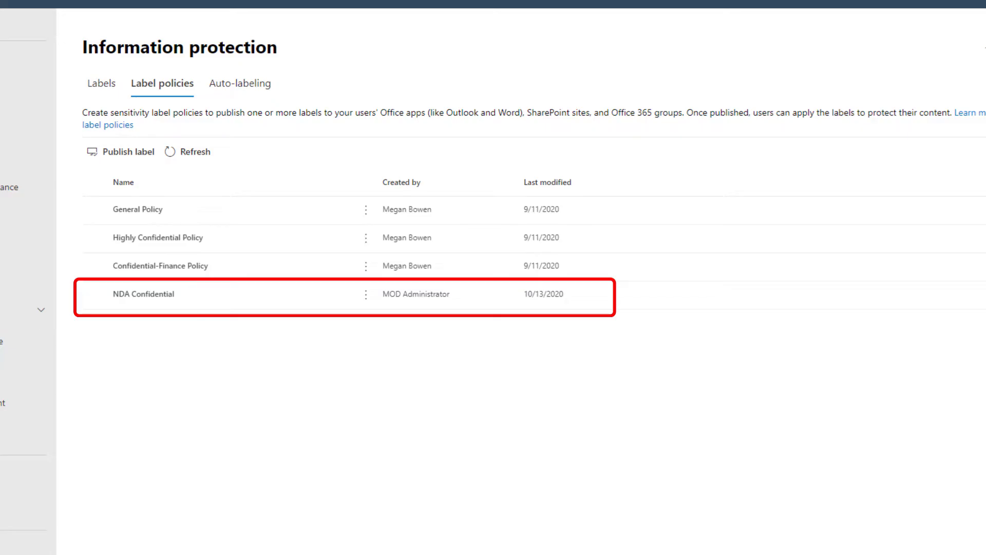
- Begin publishing NDA Development to one group, defaulting to it with mandatory labeling
{"action": "left_click", "coordinate": [125, 151]}
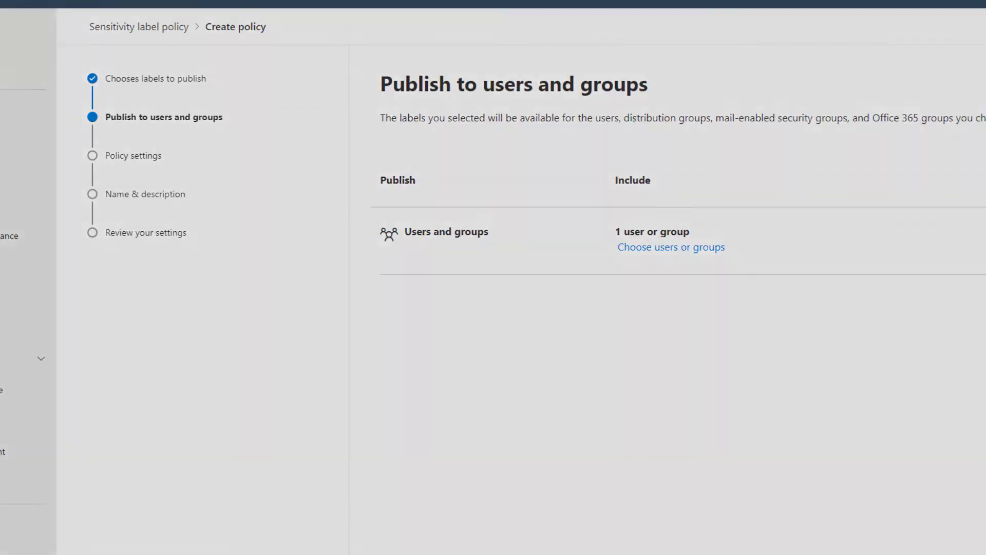
{"action": "left_click", "coordinate": [670, 247]}
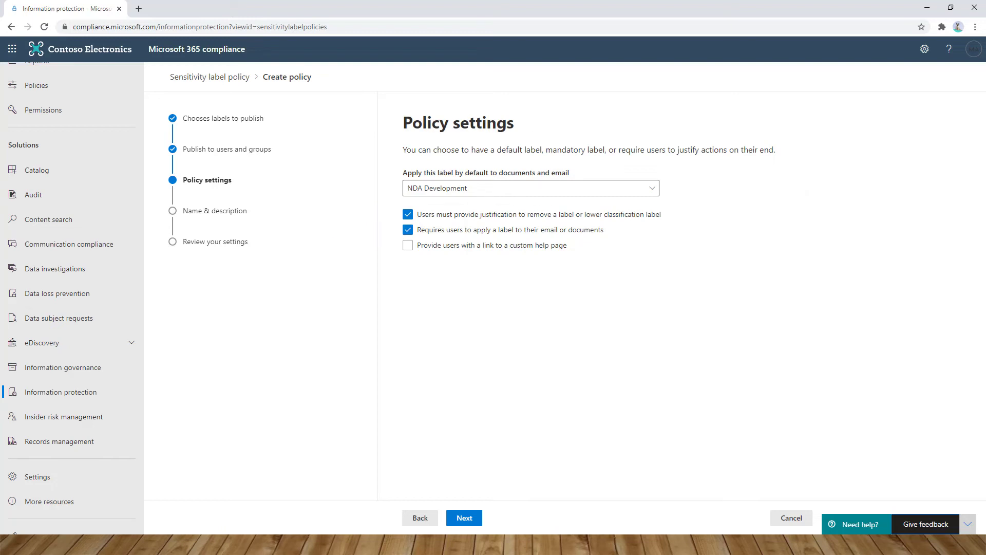
- Review and submit the NDA Confidential label policy for the Mark 8 team
{"action": "left_click", "coordinate": [463, 518]}
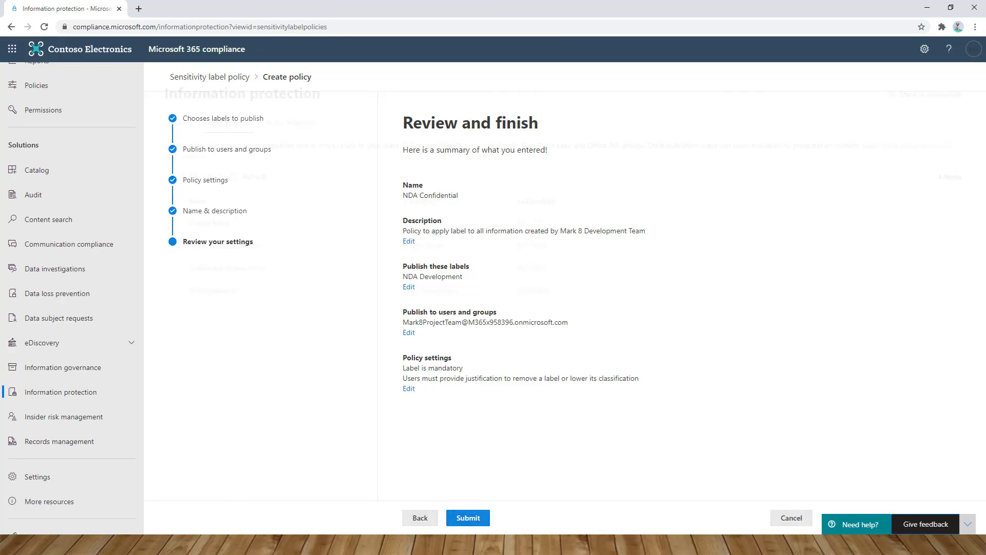
{"action": "left_click", "coordinate": [468, 517]}
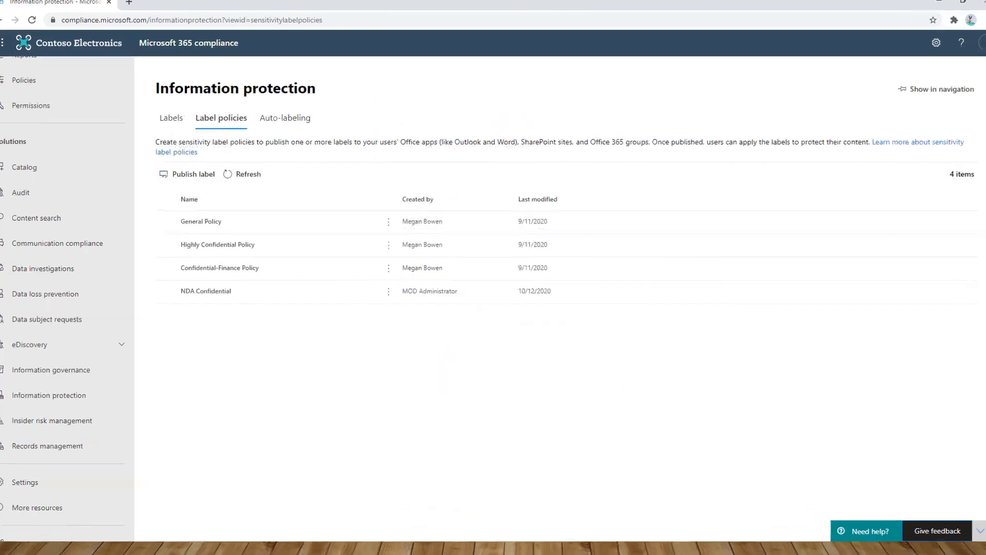